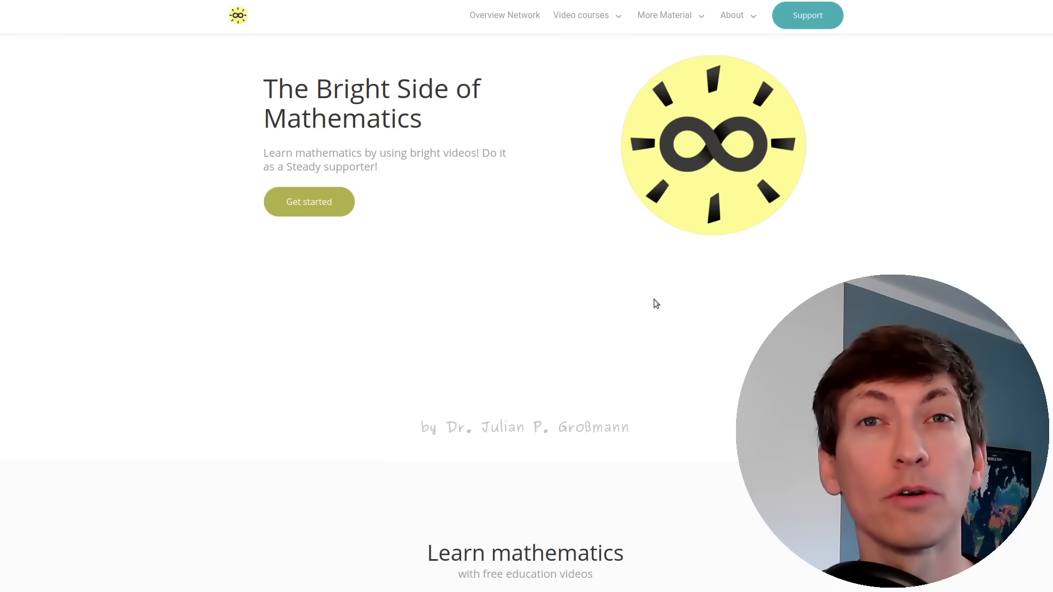
{"action": "mouse_move", "coordinate": [483, 203]}
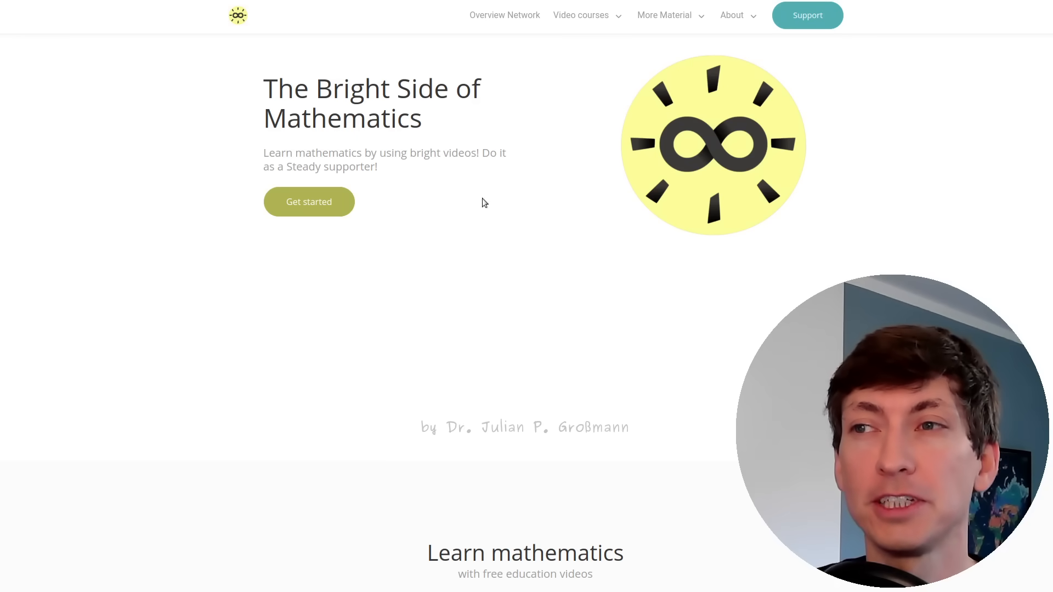
{"action": "mouse_move", "coordinate": [546, 228]}
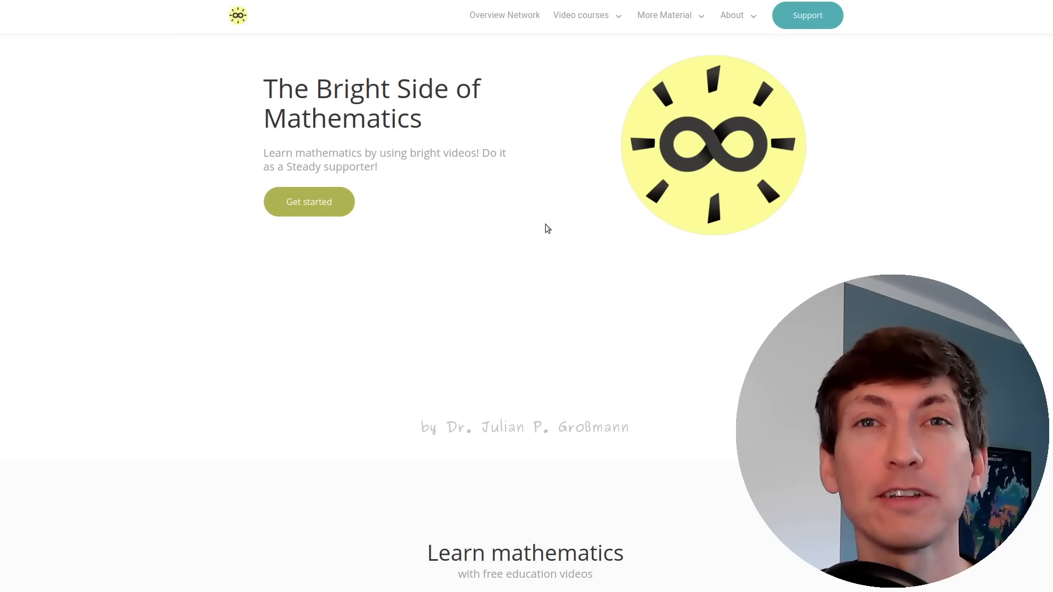
{"action": "mouse_move", "coordinate": [562, 233]}
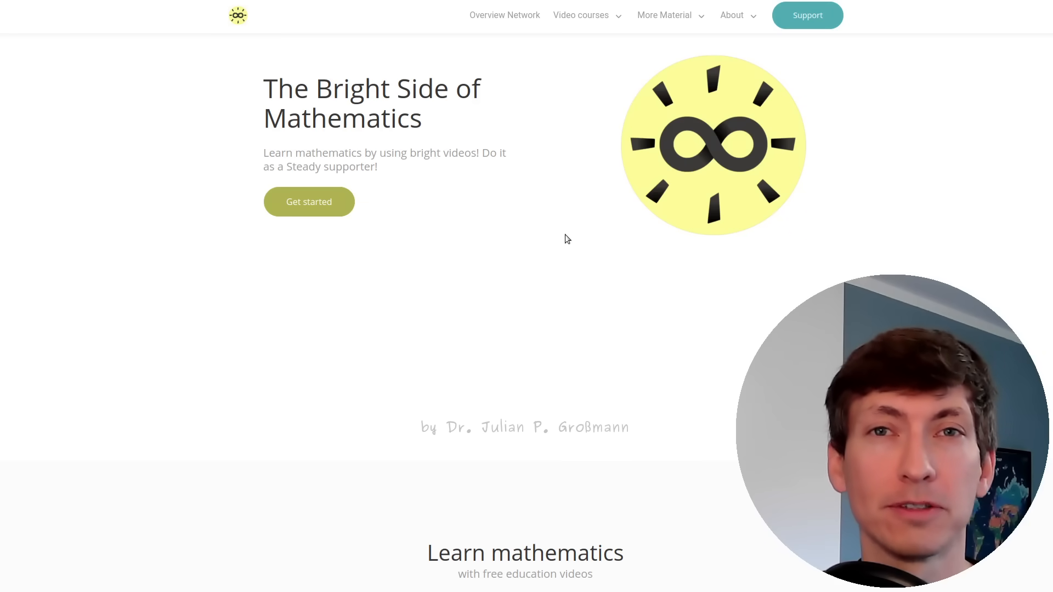
{"action": "mouse_move", "coordinate": [601, 333]}
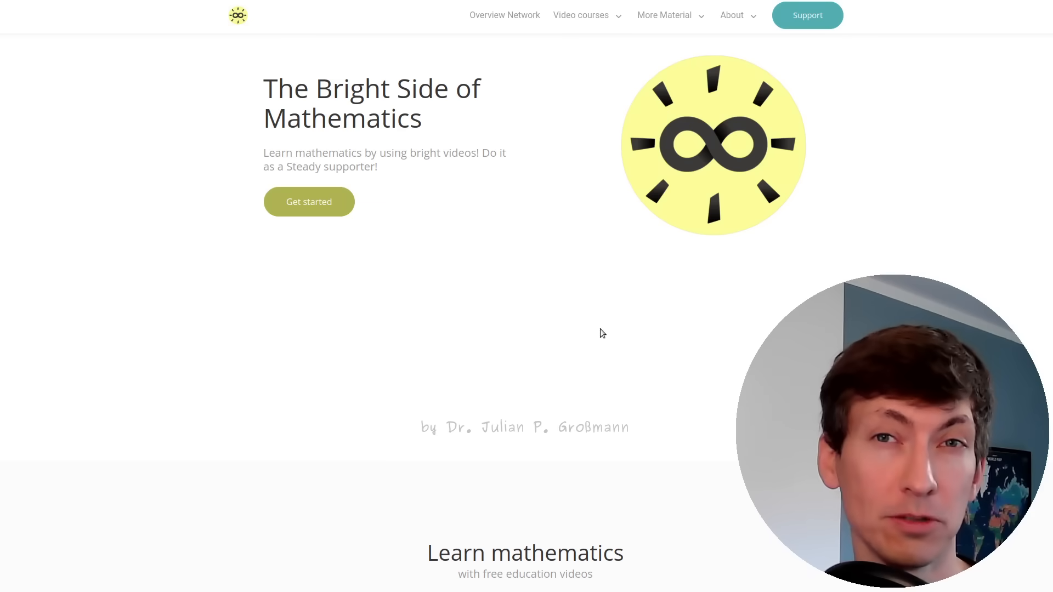
{"action": "mouse_move", "coordinate": [611, 305]}
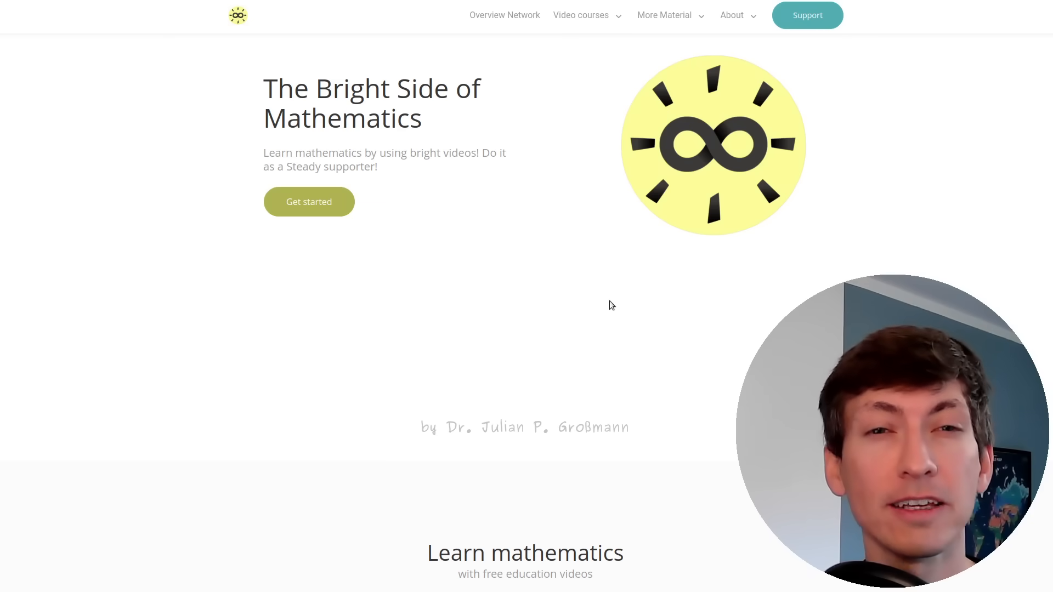
{"action": "mouse_move", "coordinate": [450, 384]}
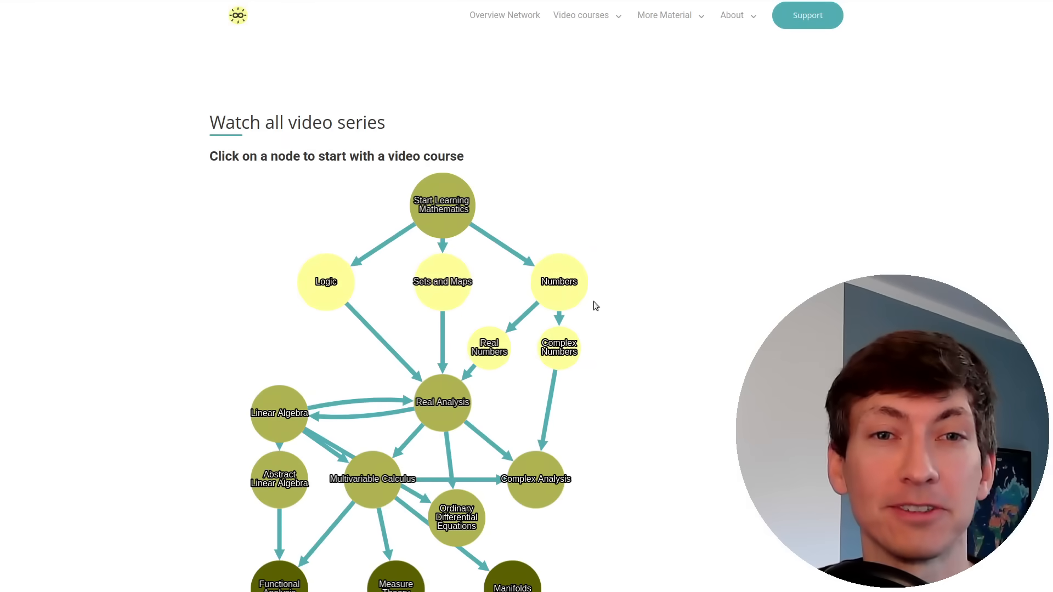
{"action": "mouse_move", "coordinate": [627, 232]}
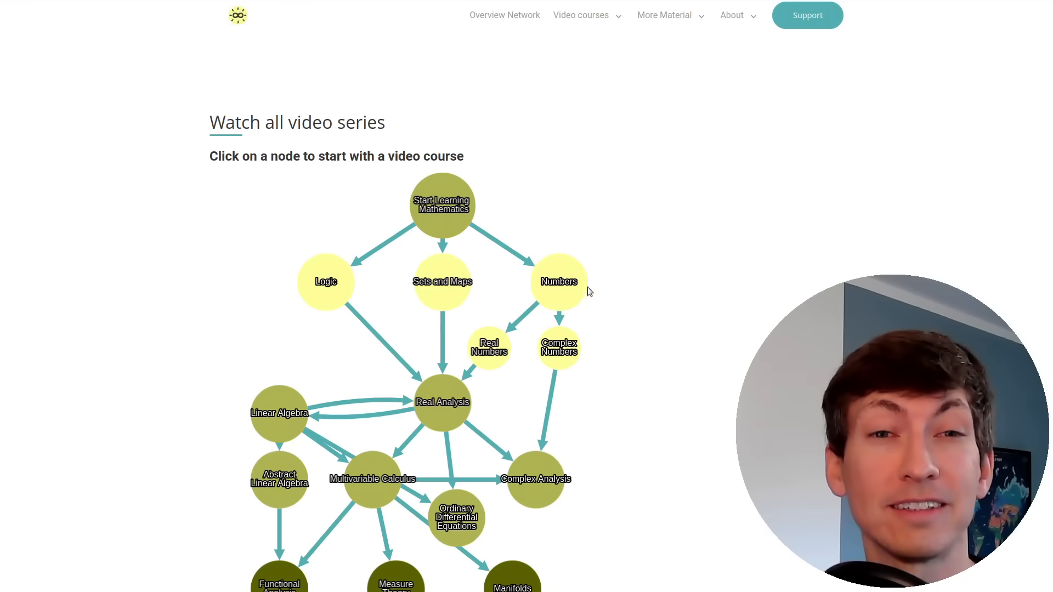
{"action": "mouse_move", "coordinate": [584, 302]}
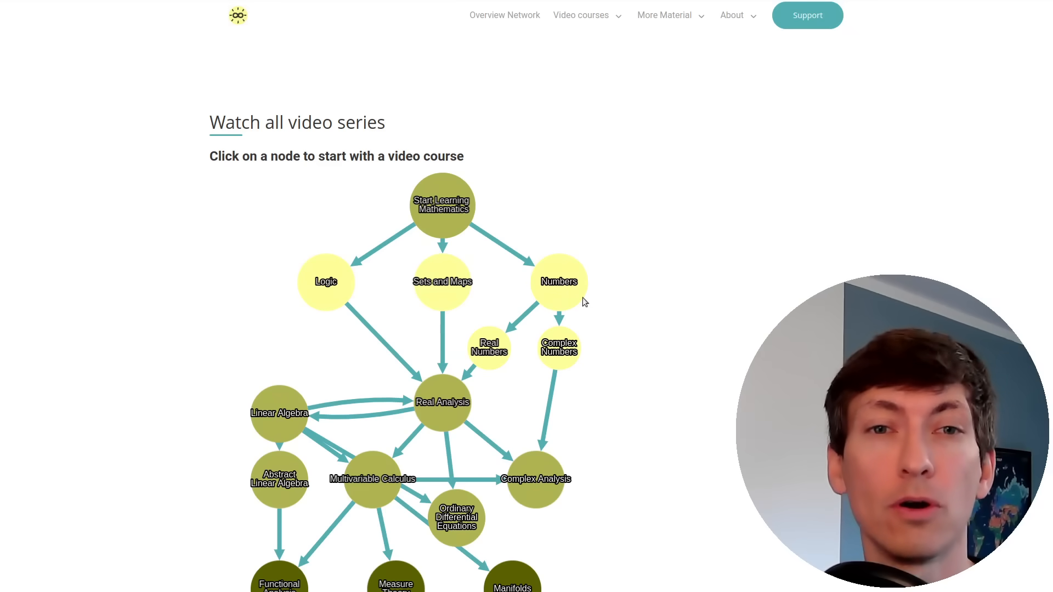
{"action": "mouse_move", "coordinate": [584, 268]}
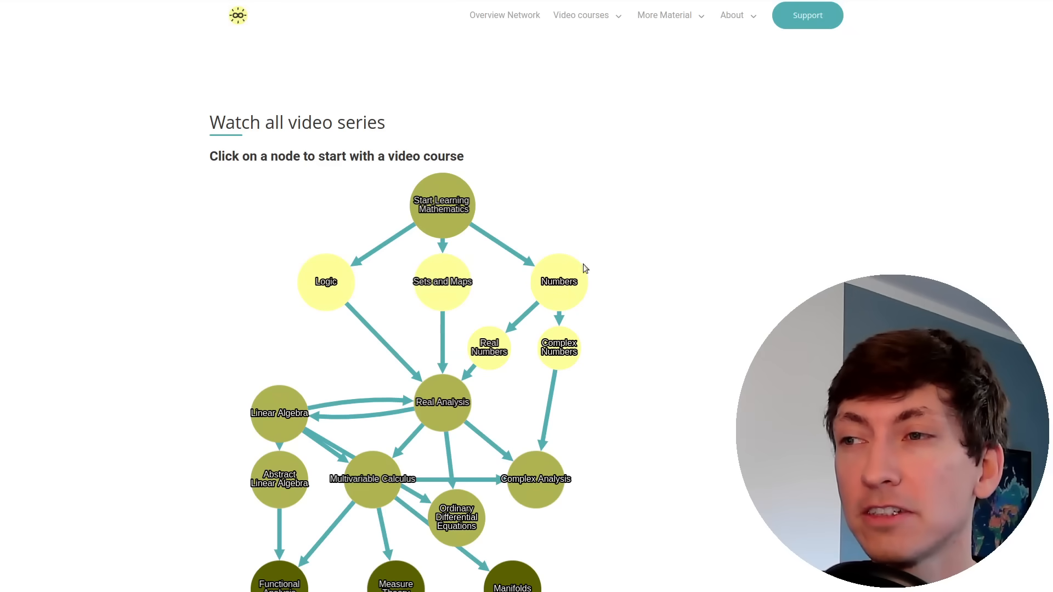
{"action": "scroll", "scroll_direction": "down", "scroll_amount": 3}
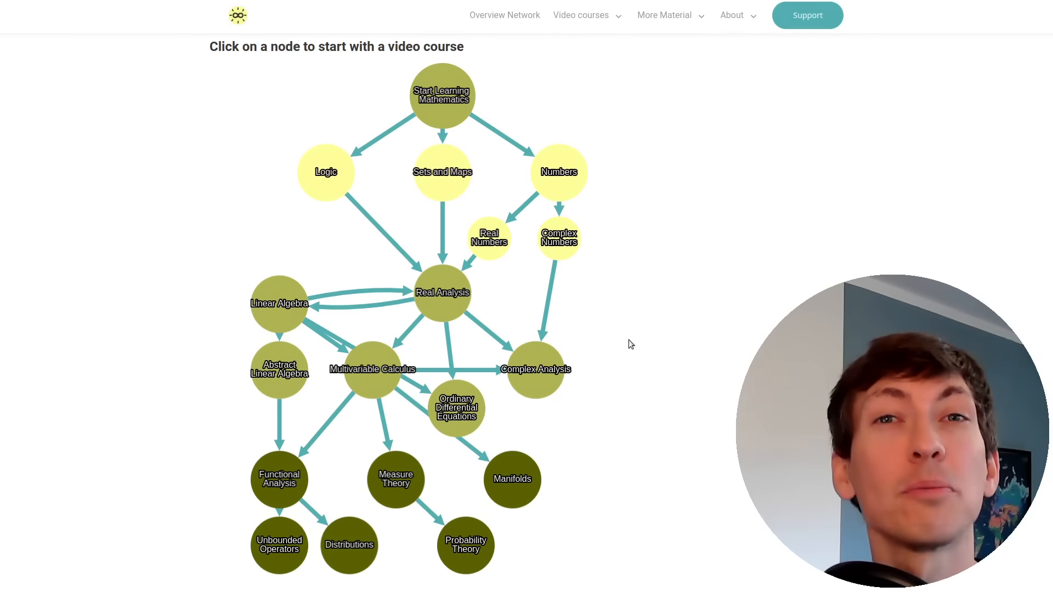
{"action": "mouse_move", "coordinate": [440, 79]}
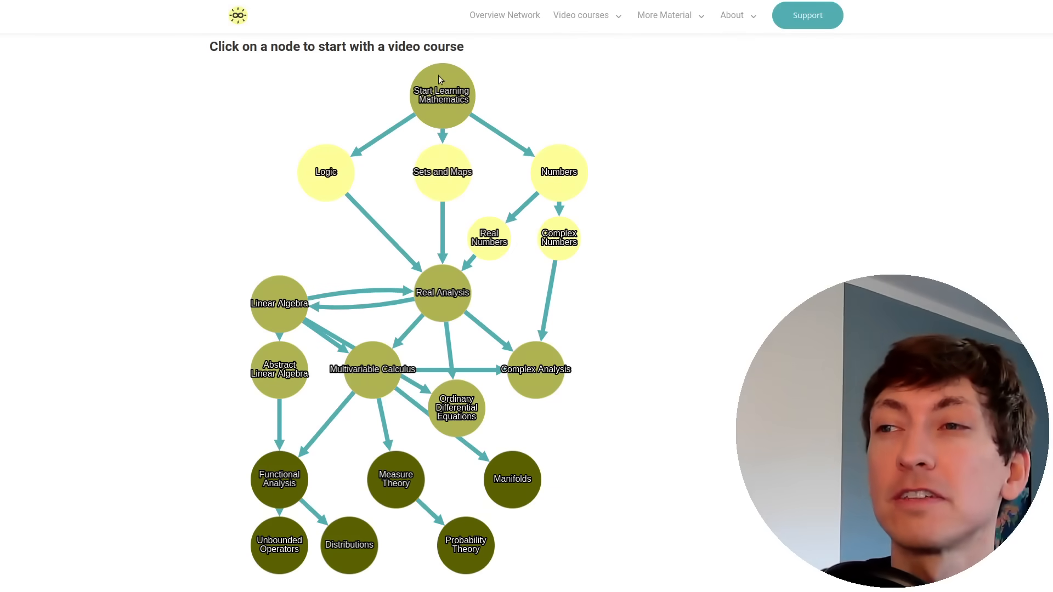
{"action": "mouse_move", "coordinate": [511, 292]}
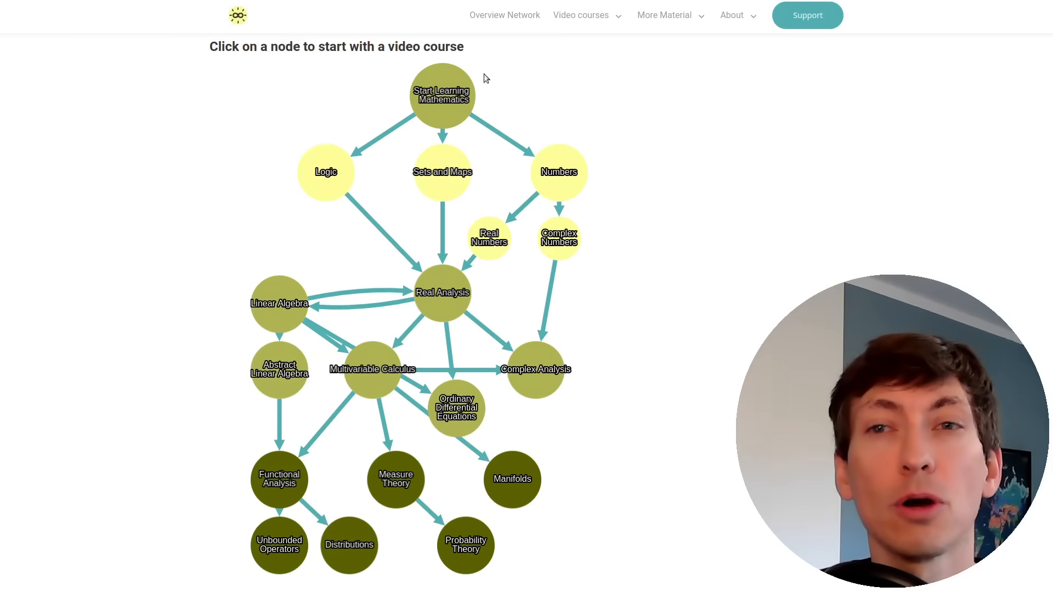
{"action": "mouse_move", "coordinate": [562, 119]}
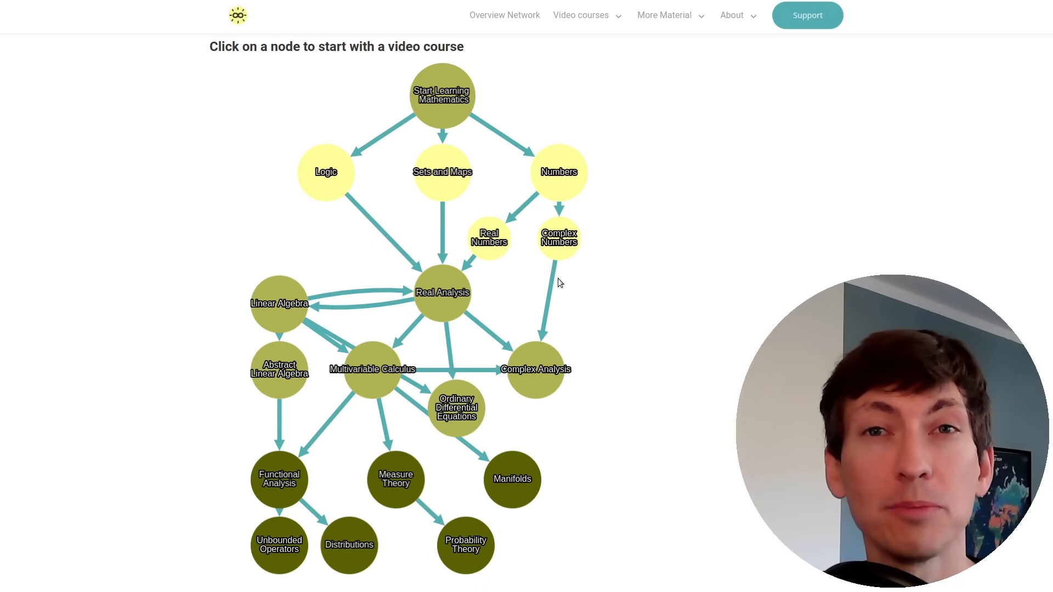
{"action": "mouse_move", "coordinate": [344, 252]}
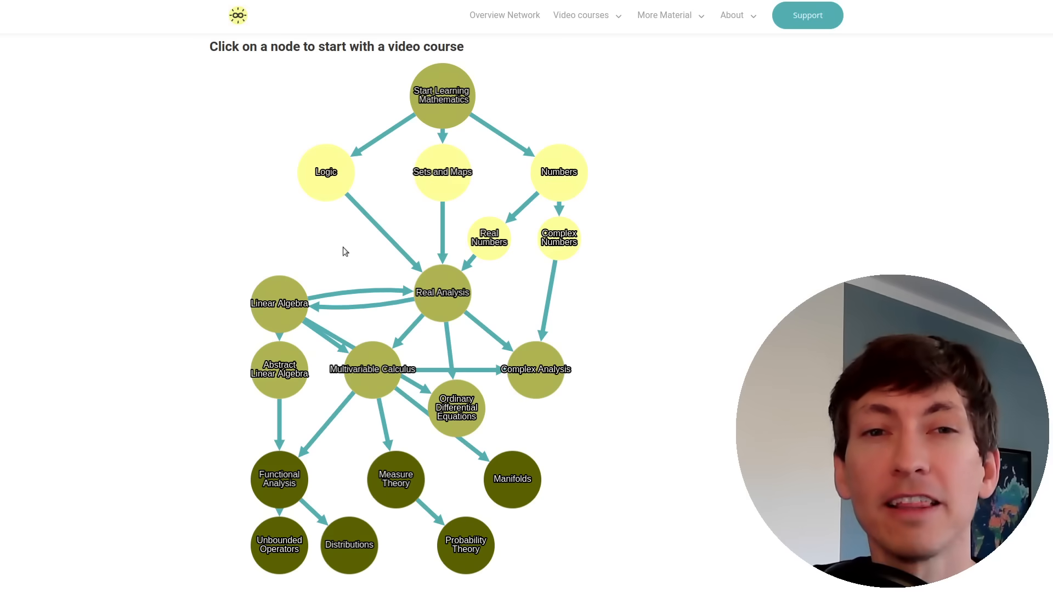
{"action": "mouse_move", "coordinate": [368, 273]}
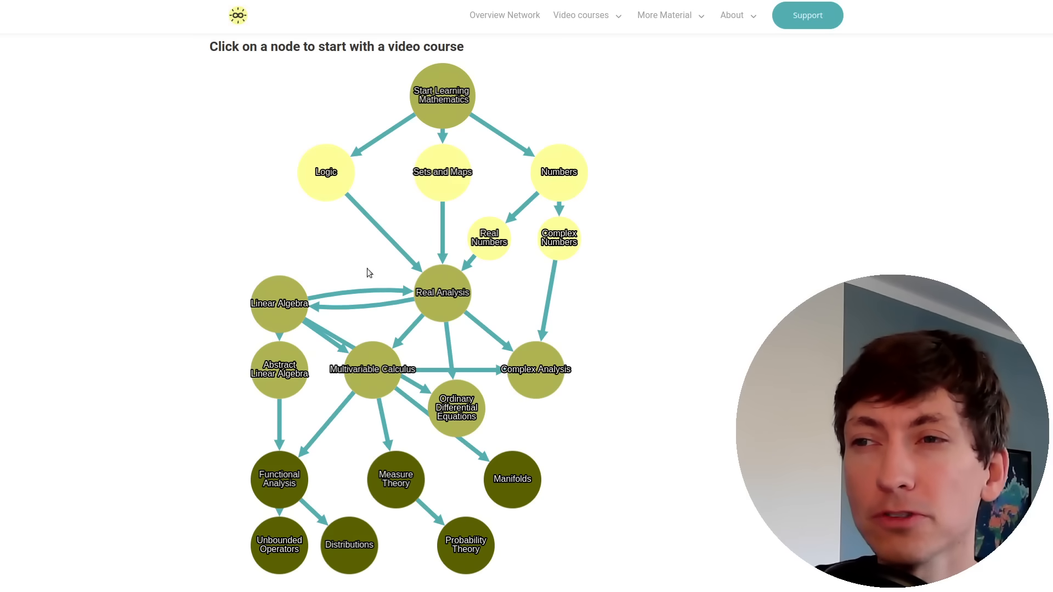
{"action": "mouse_move", "coordinate": [472, 279]}
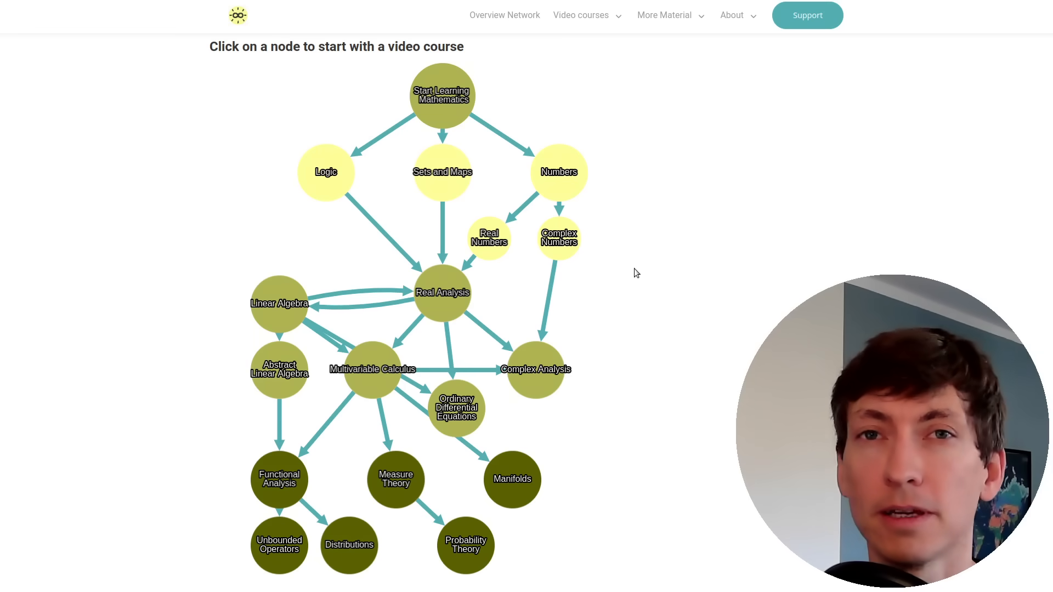
{"action": "mouse_move", "coordinate": [617, 200]}
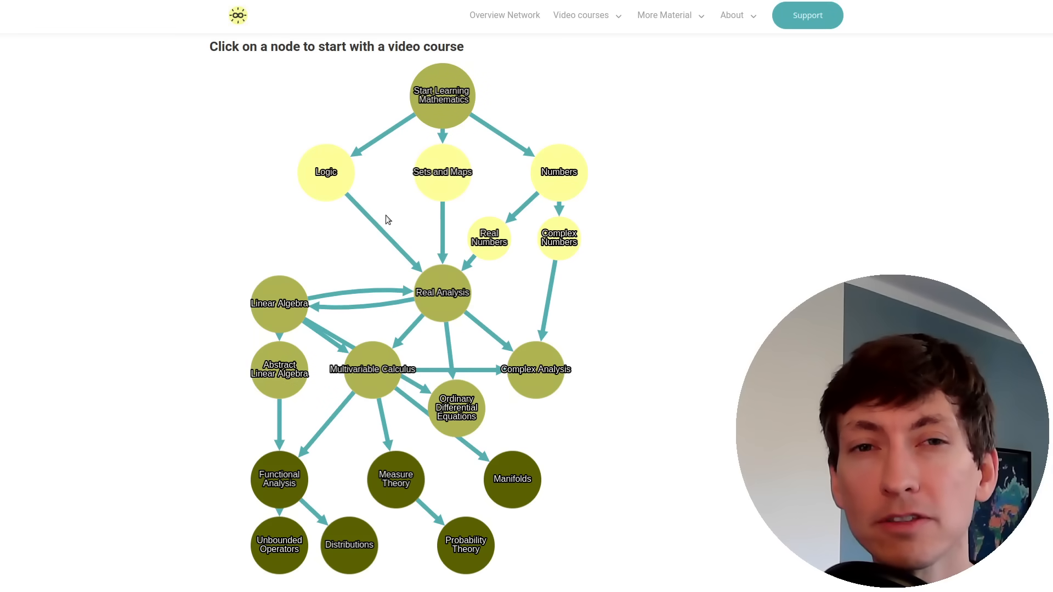
{"action": "mouse_move", "coordinate": [463, 157]}
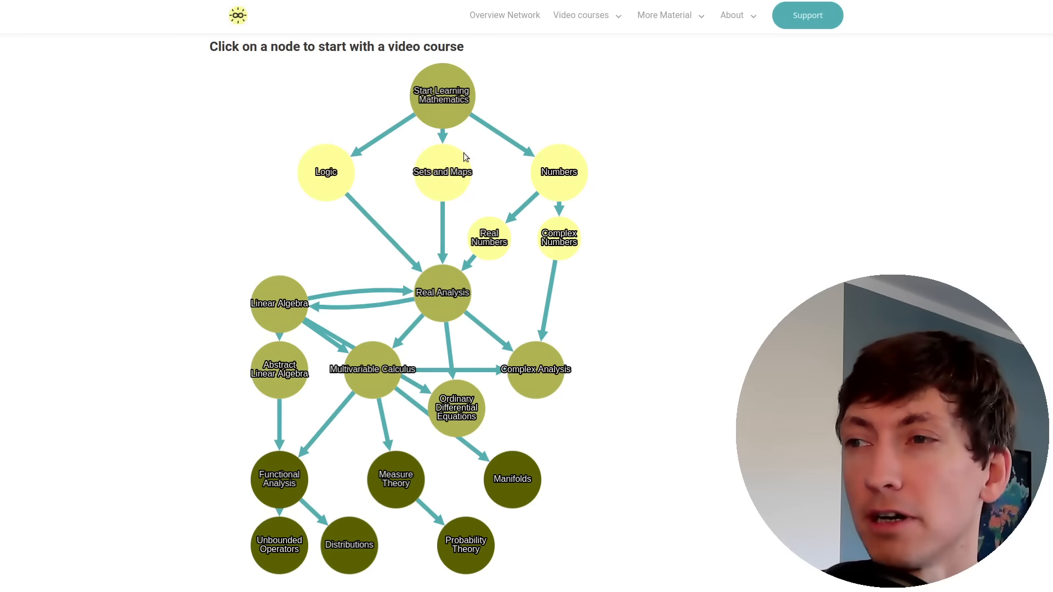
{"action": "mouse_move", "coordinate": [502, 134]}
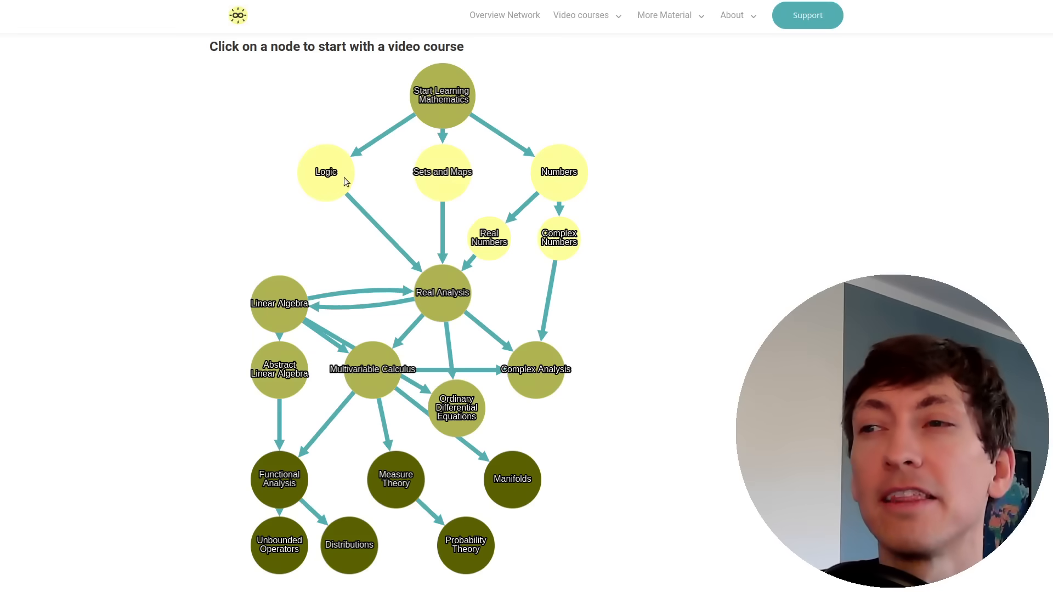
{"action": "mouse_move", "coordinate": [442, 211]}
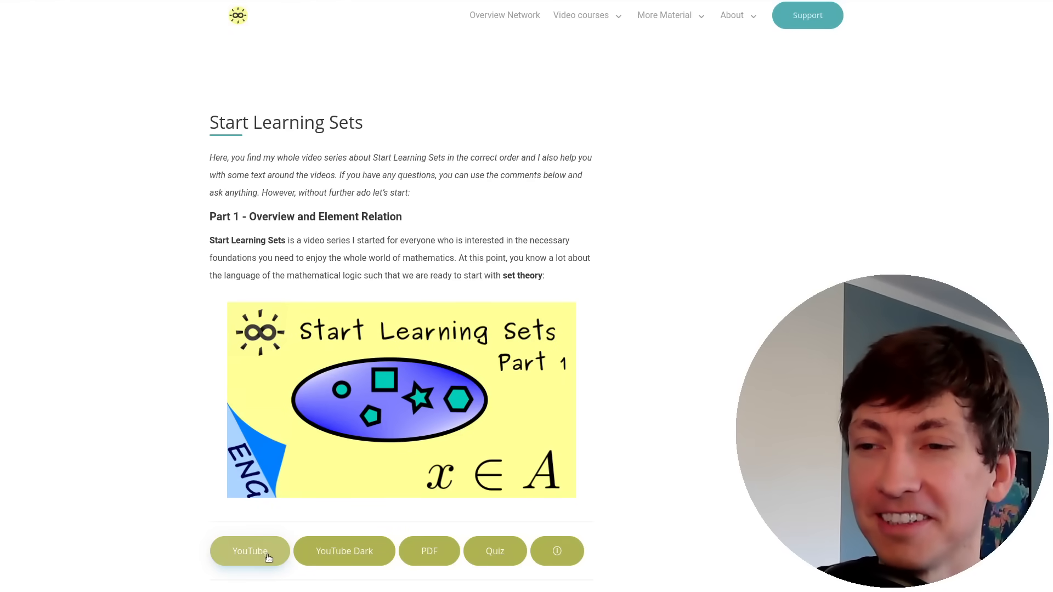
{"action": "mouse_move", "coordinate": [456, 569]}
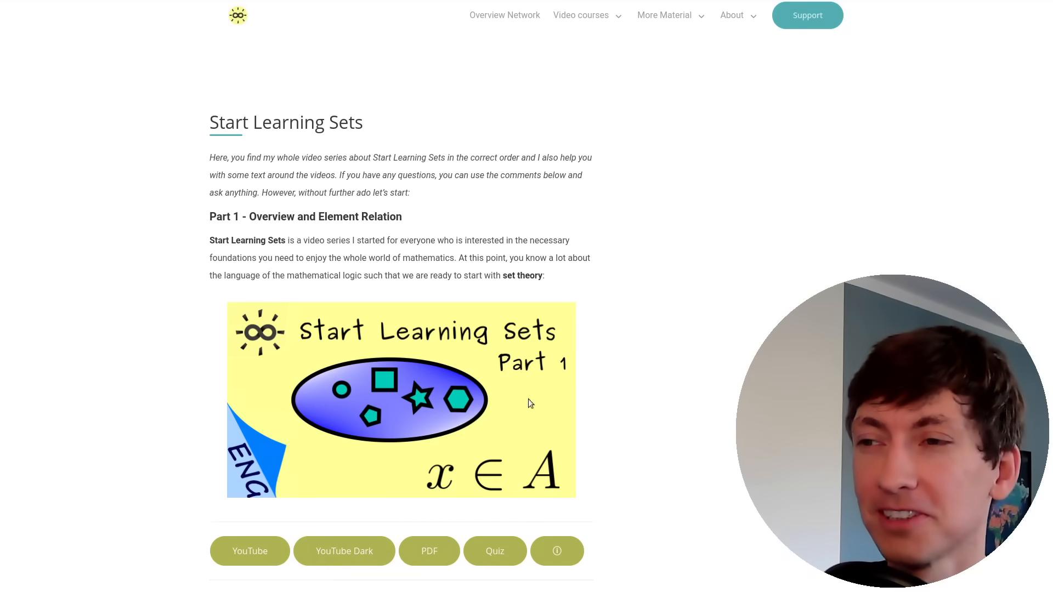
{"action": "mouse_move", "coordinate": [505, 14]}
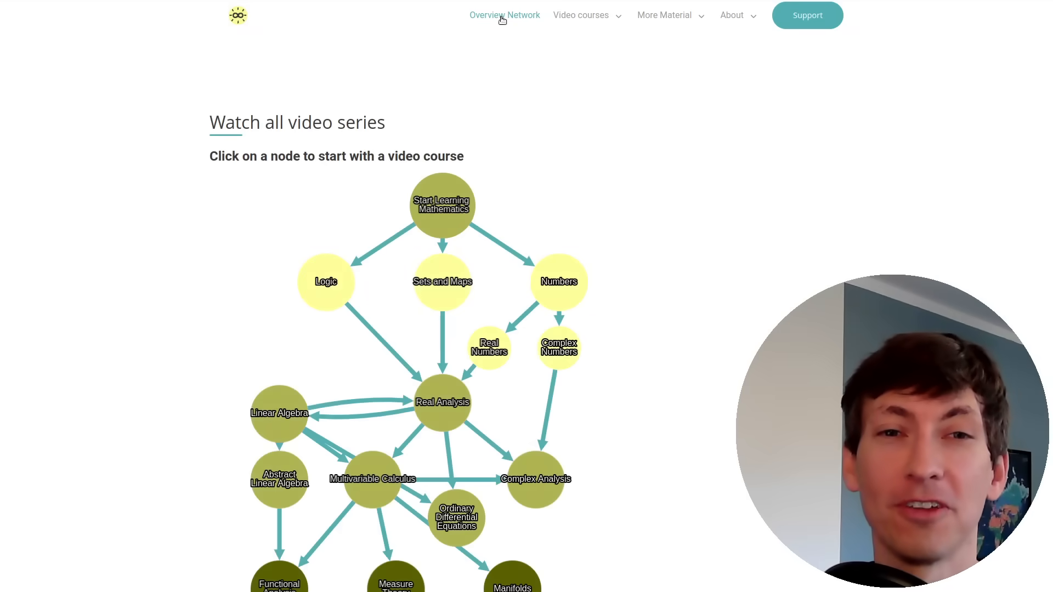
{"action": "mouse_move", "coordinate": [462, 346]}
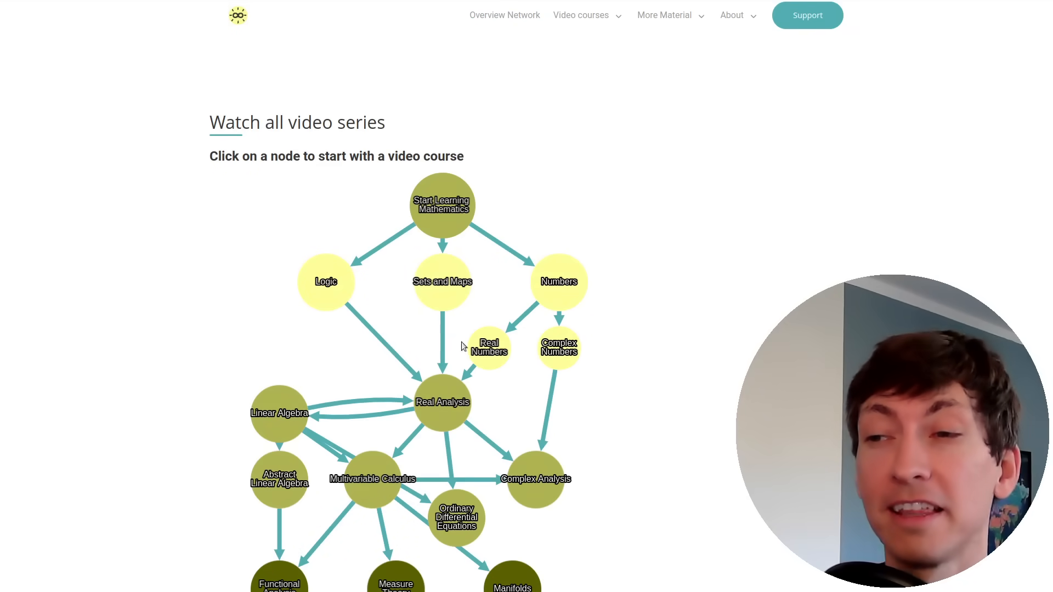
{"action": "mouse_move", "coordinate": [292, 319]}
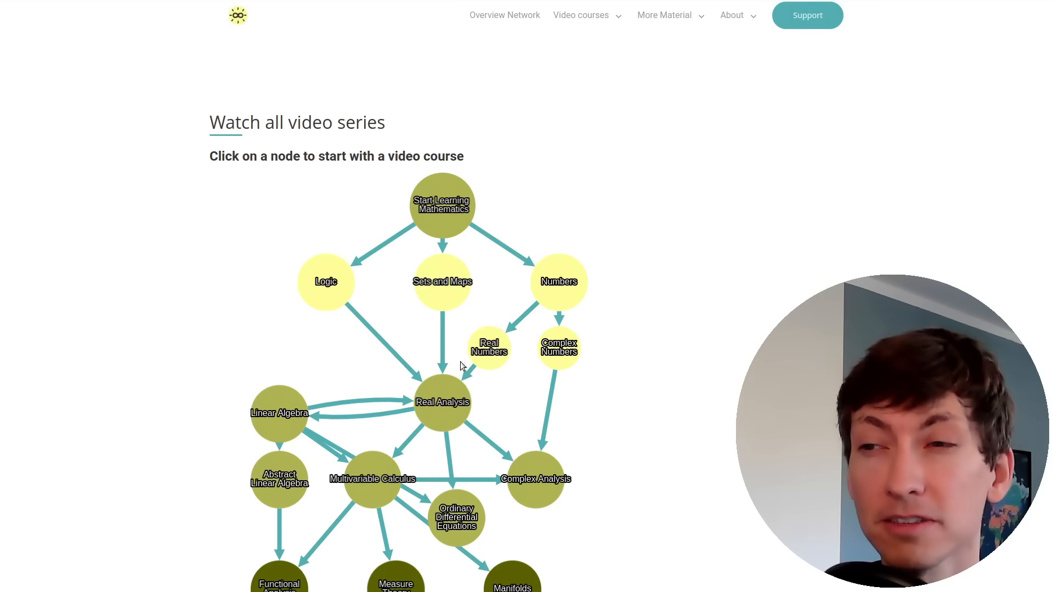
{"action": "mouse_move", "coordinate": [486, 405]}
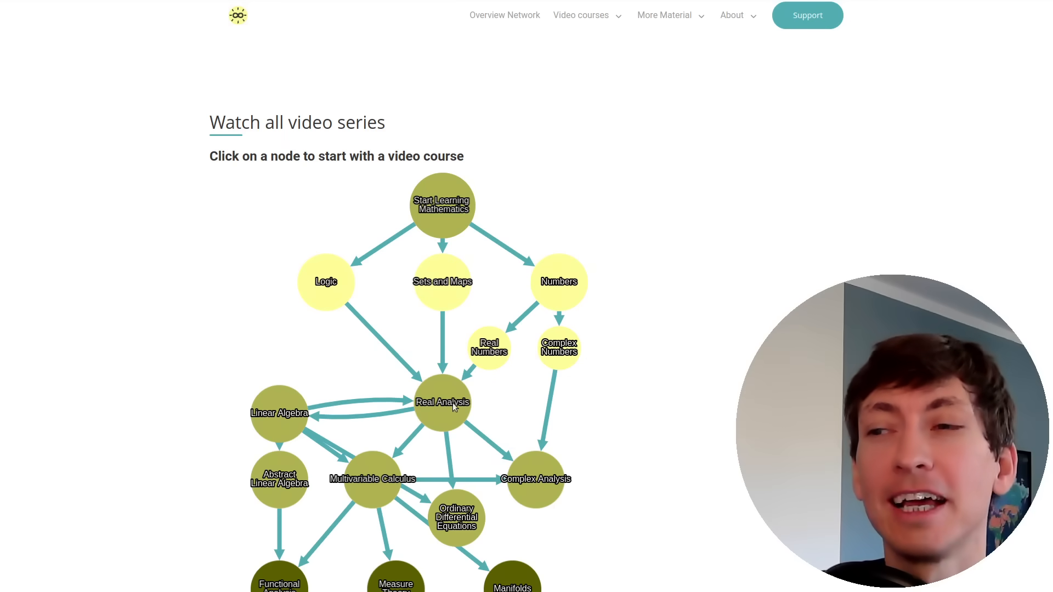
{"action": "mouse_move", "coordinate": [512, 448]}
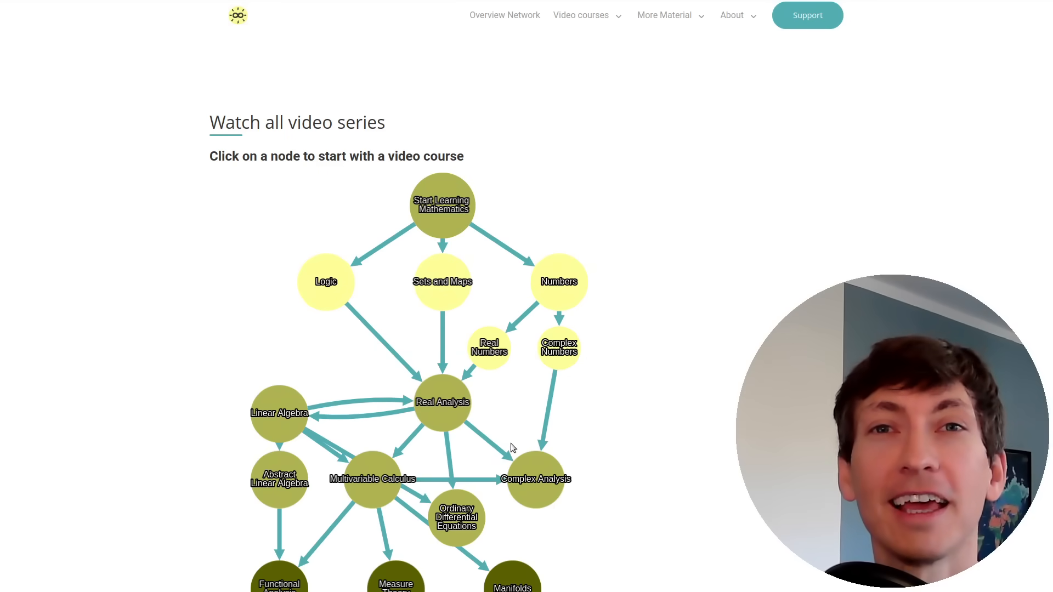
{"action": "mouse_move", "coordinate": [292, 389]}
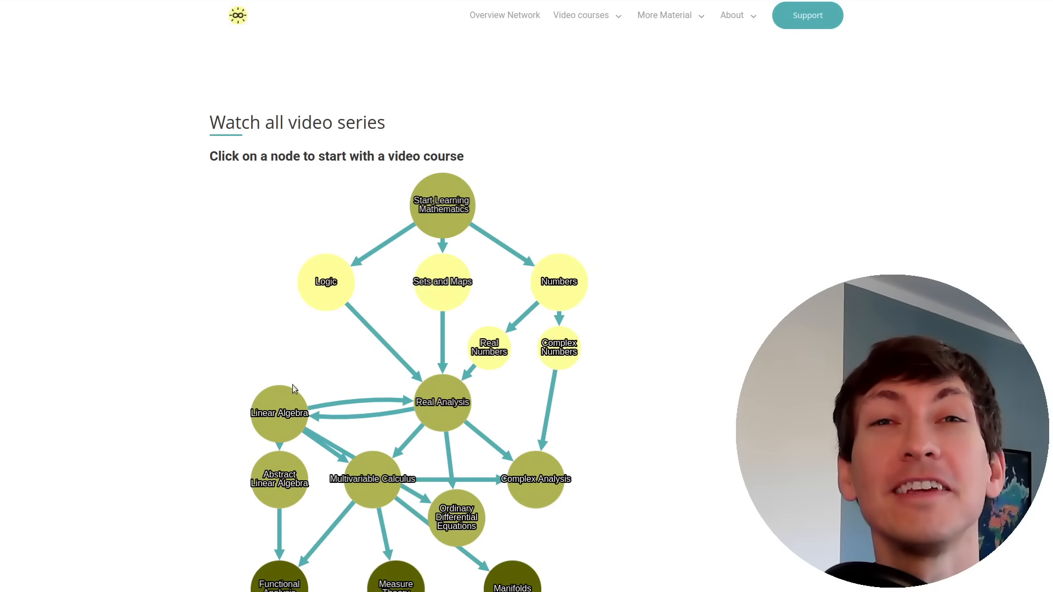
{"action": "mouse_move", "coordinate": [434, 430]}
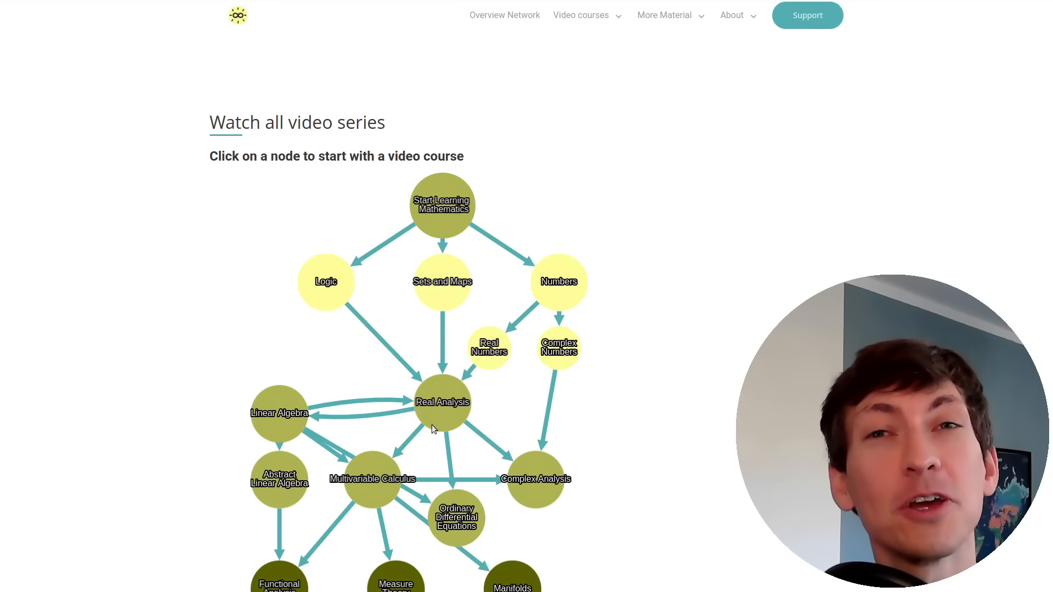
{"action": "mouse_move", "coordinate": [268, 442]}
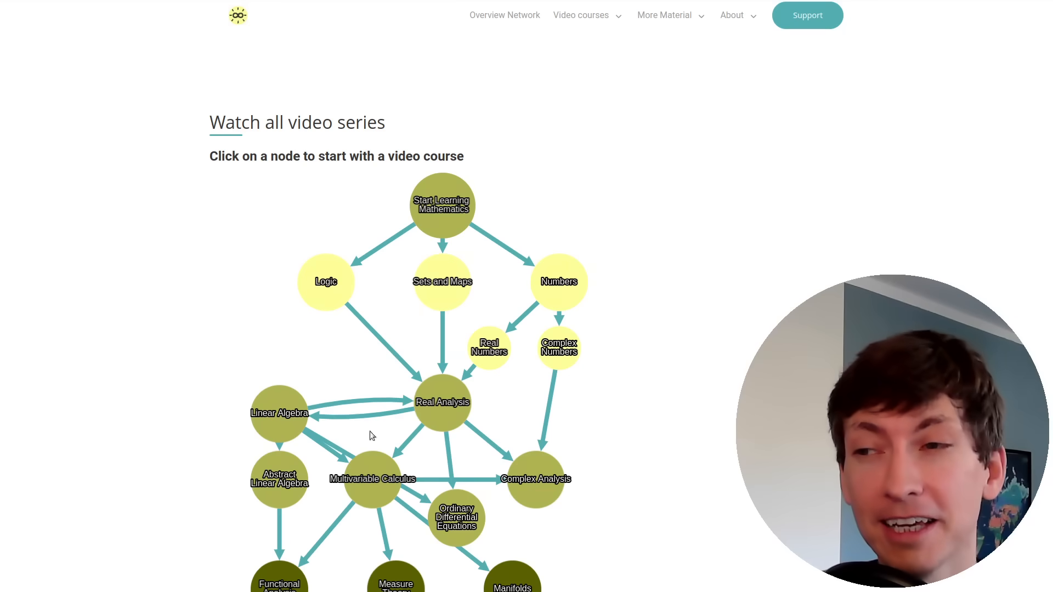
{"action": "mouse_move", "coordinate": [432, 430]}
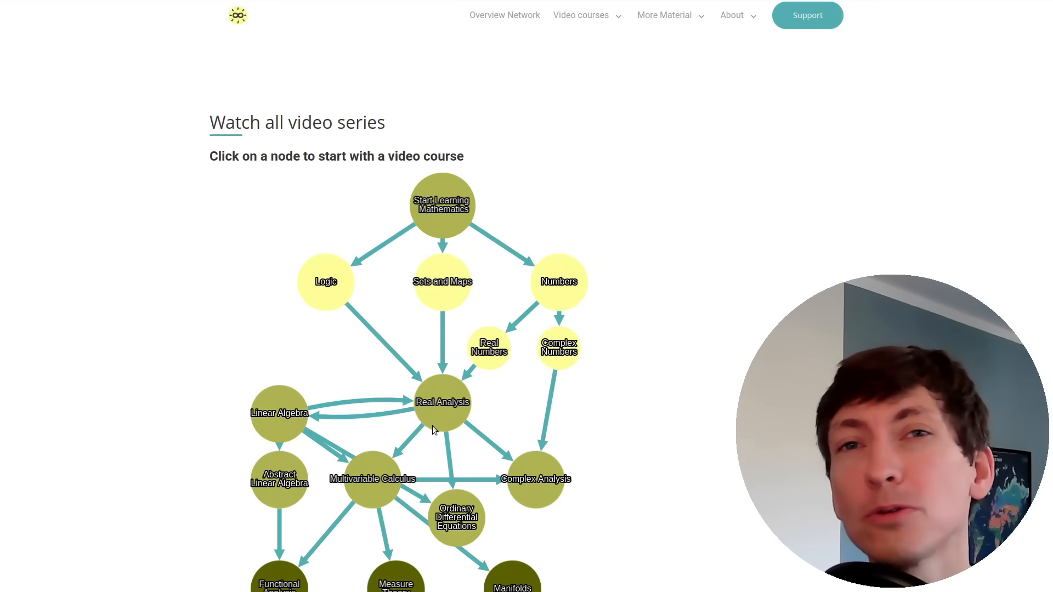
{"action": "mouse_move", "coordinate": [546, 414]}
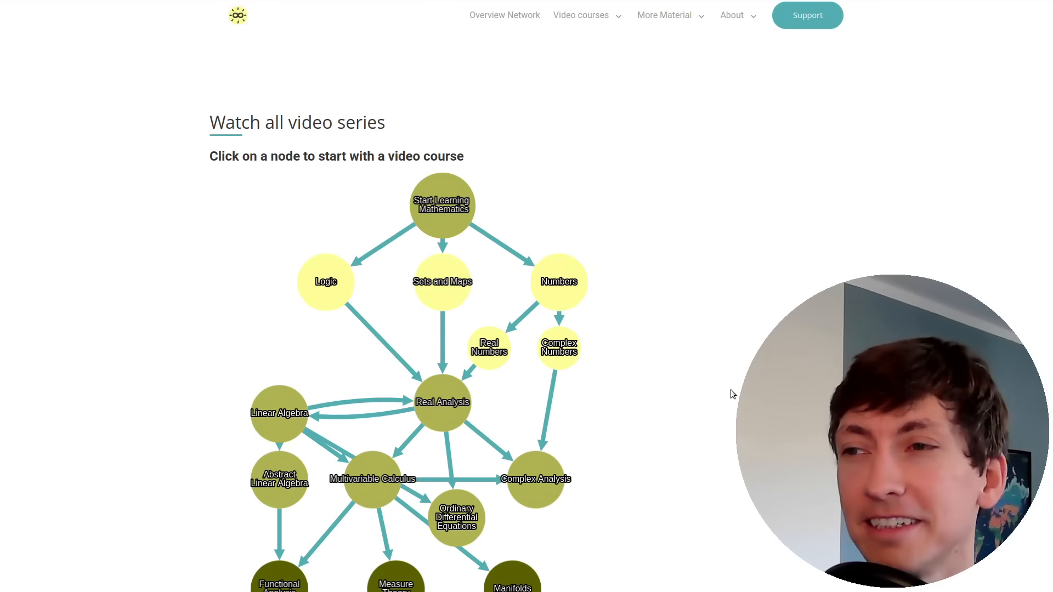
{"action": "scroll", "scroll_direction": "down", "scroll_amount": 3}
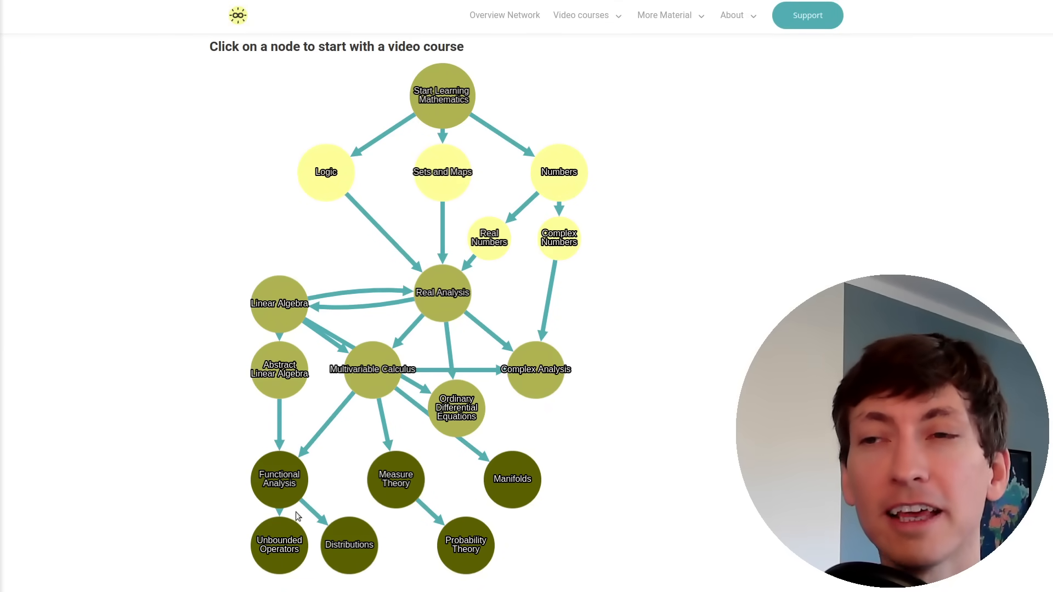
{"action": "mouse_move", "coordinate": [360, 338]}
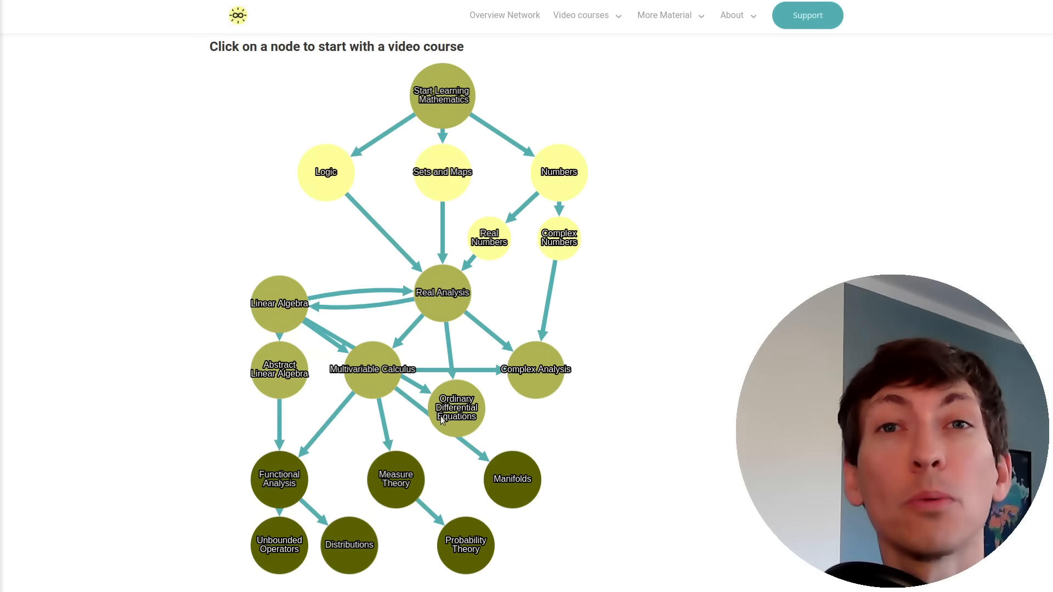
{"action": "mouse_move", "coordinate": [304, 425]}
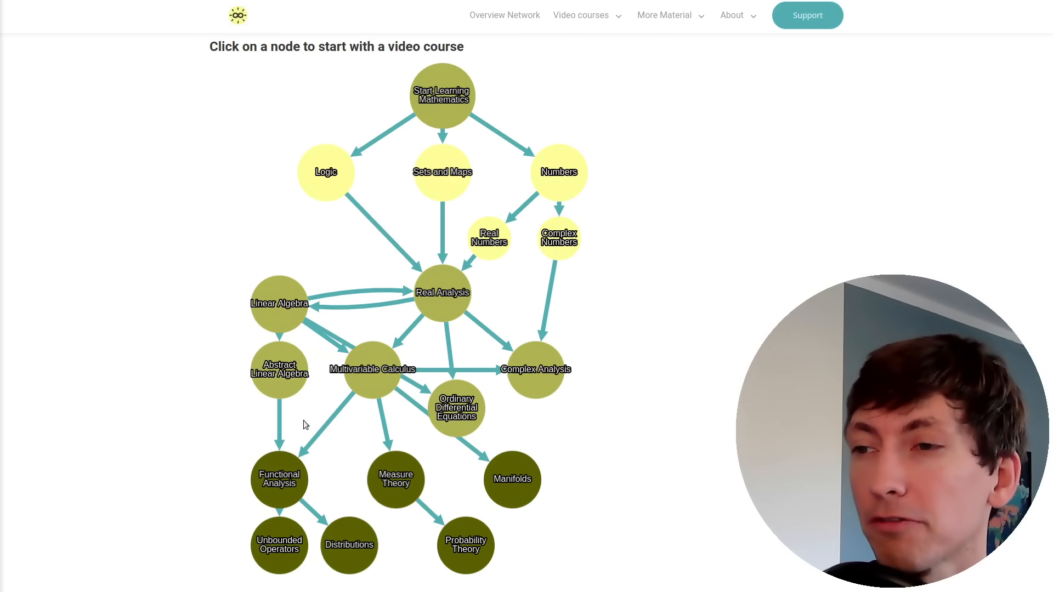
{"action": "mouse_move", "coordinate": [555, 409]}
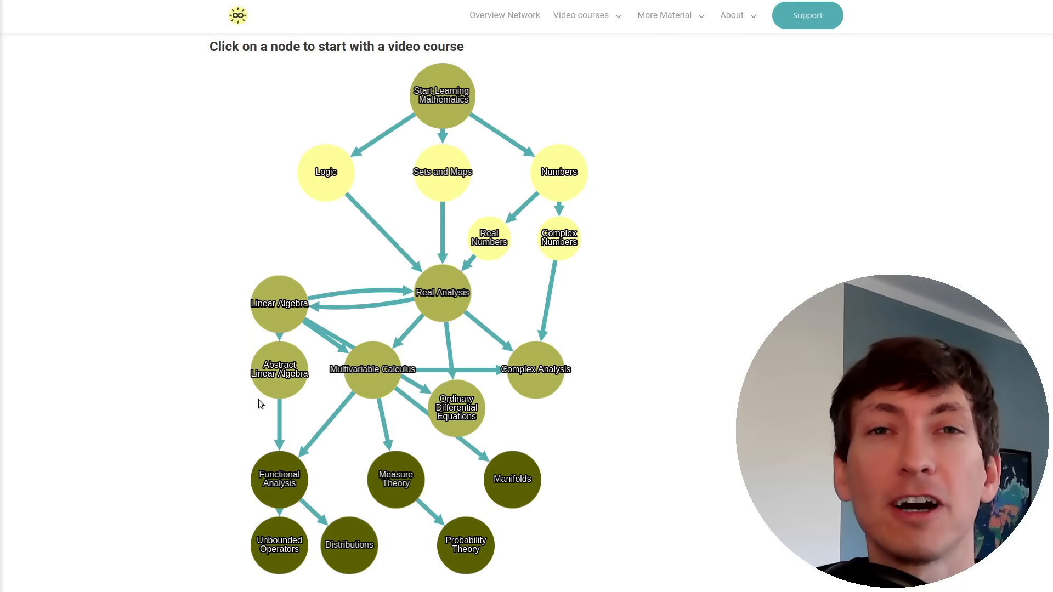
{"action": "mouse_move", "coordinate": [583, 412]}
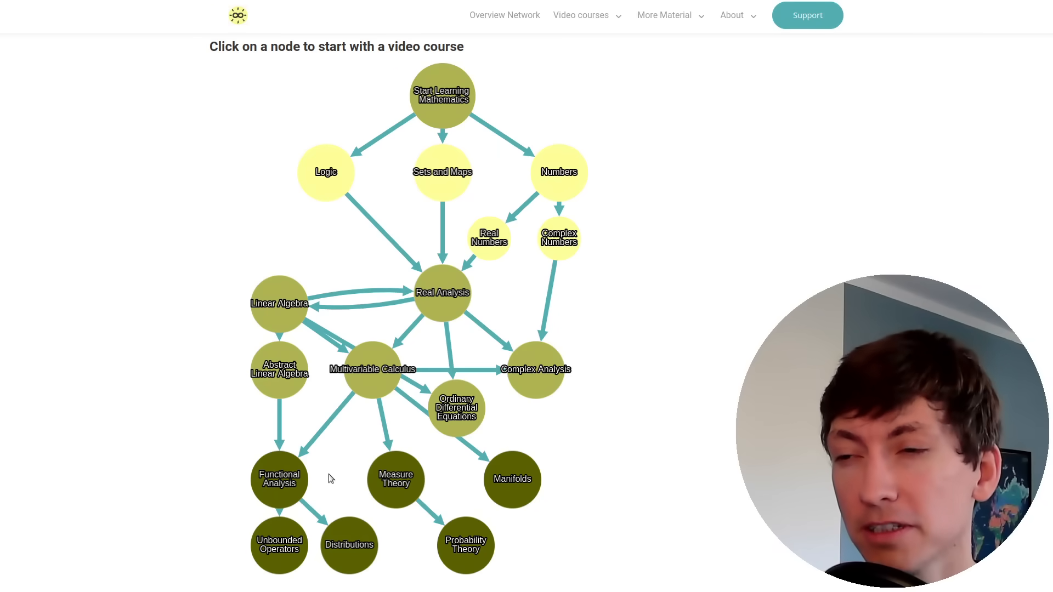
{"action": "mouse_move", "coordinate": [233, 369]}
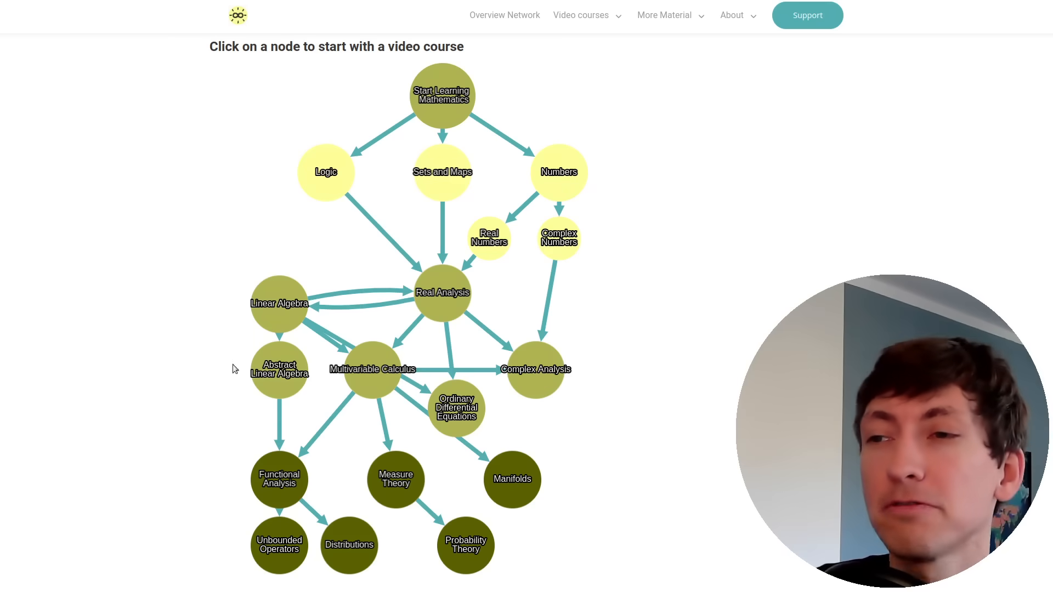
{"action": "mouse_move", "coordinate": [423, 442]}
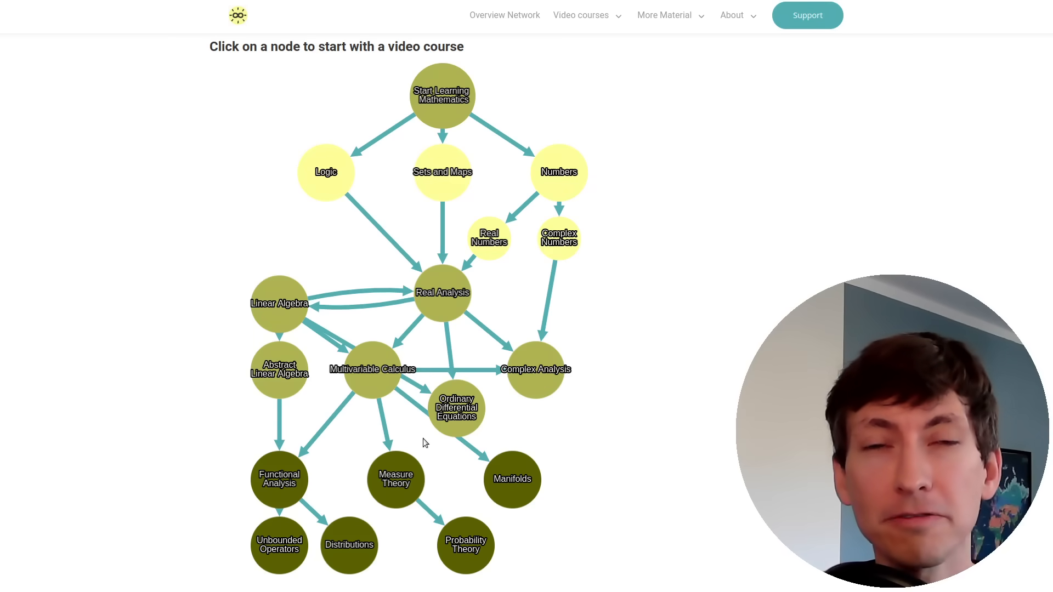
{"action": "mouse_move", "coordinate": [282, 515]}
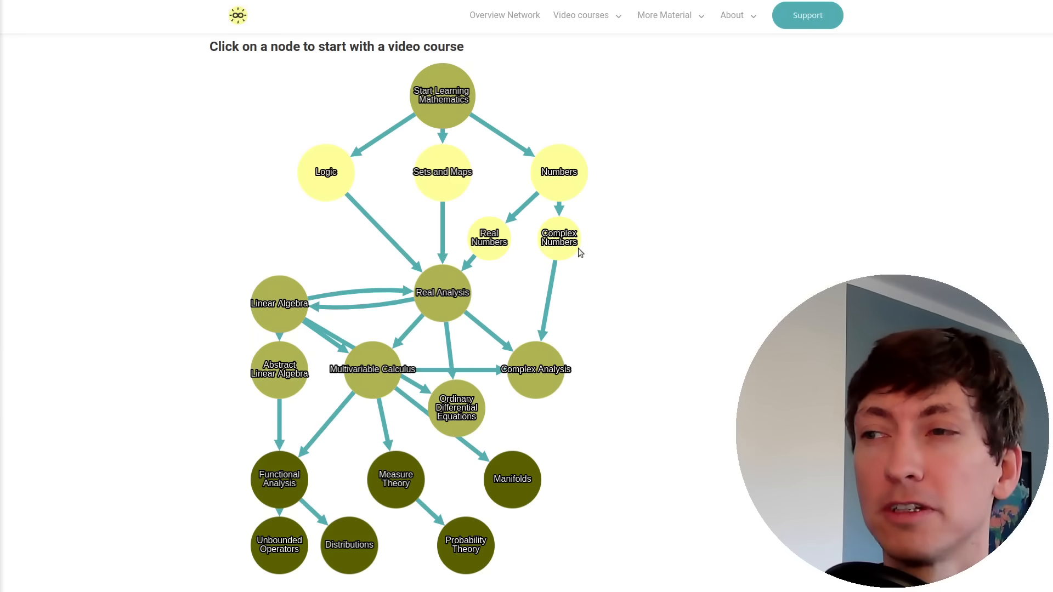
{"action": "mouse_move", "coordinate": [543, 409]}
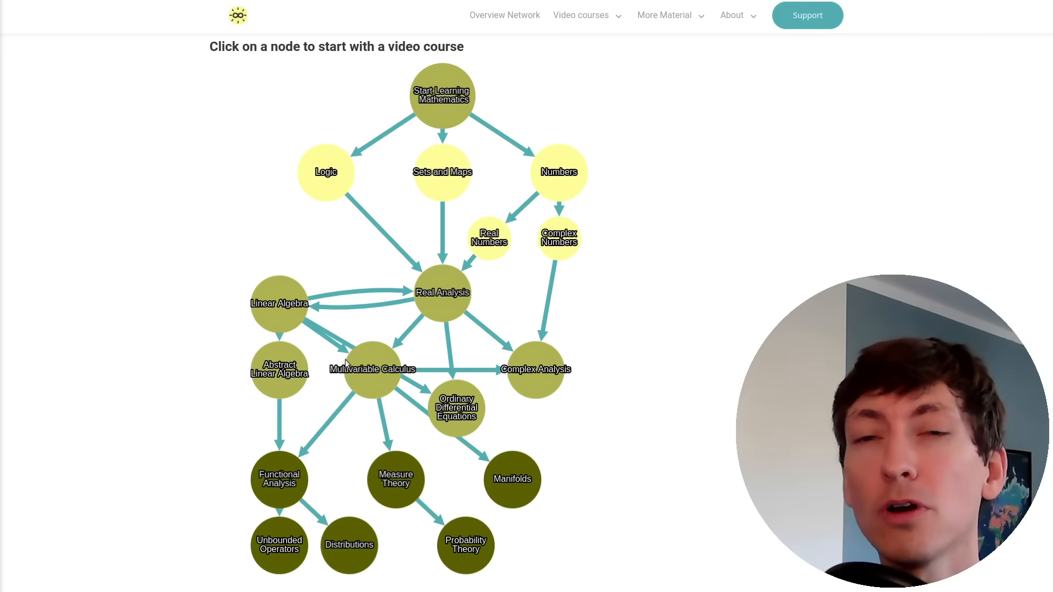
{"action": "mouse_move", "coordinate": [496, 397]}
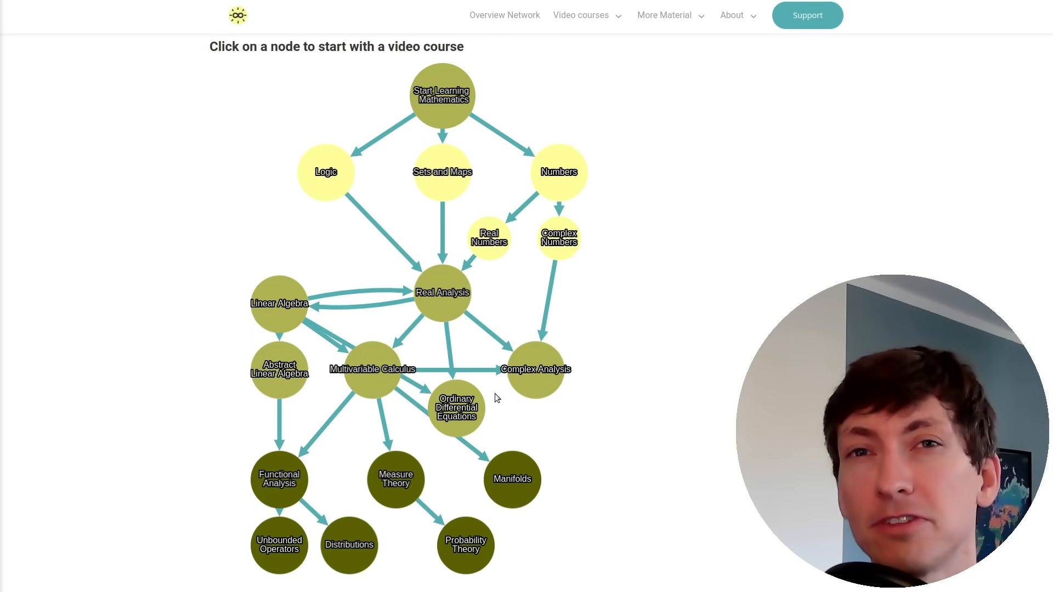
{"action": "mouse_move", "coordinate": [651, 500]}
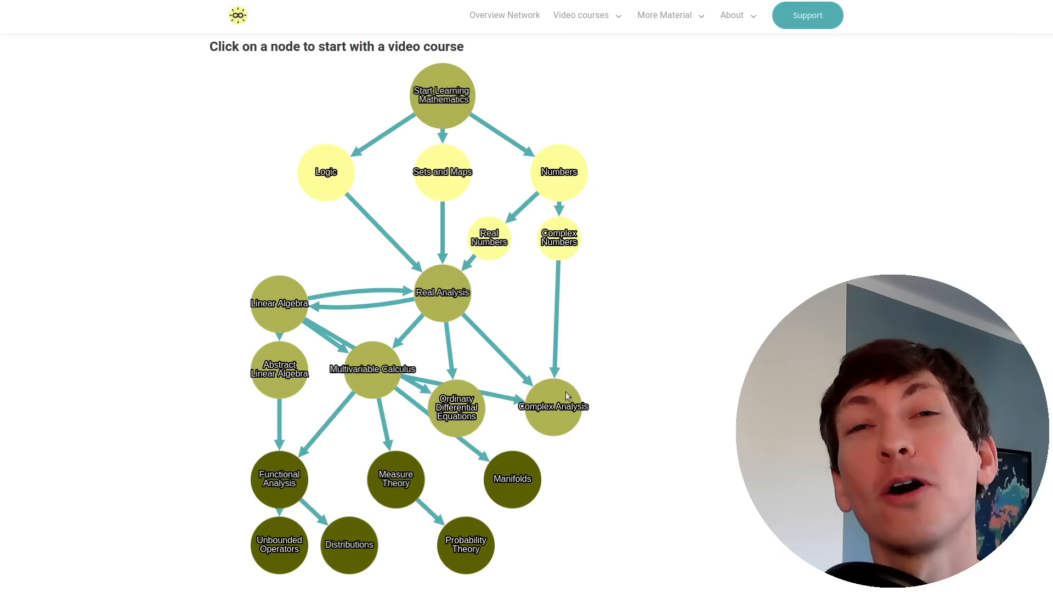
{"action": "mouse_move", "coordinate": [475, 478]}
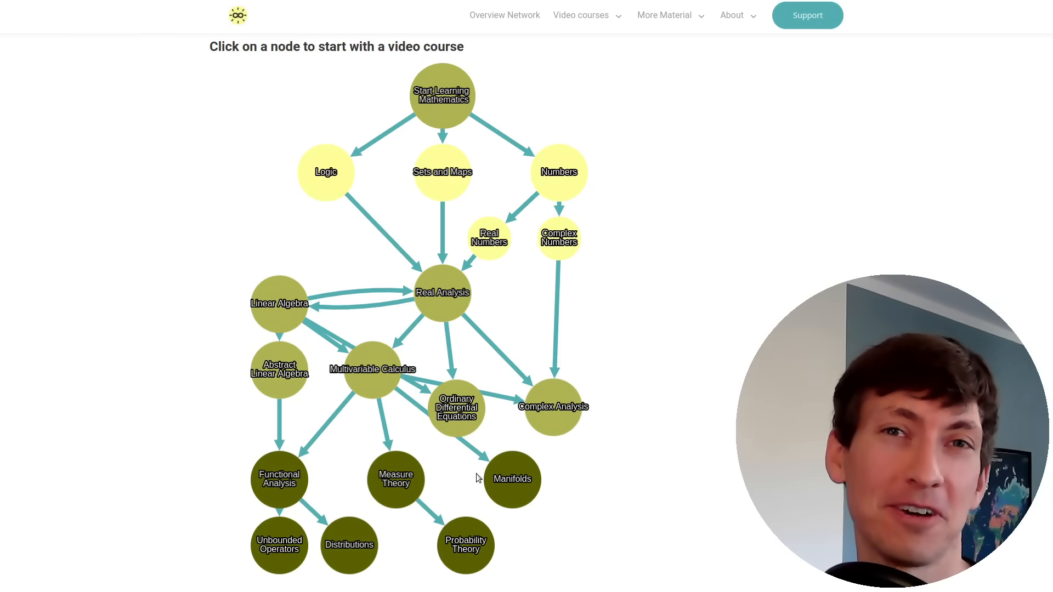